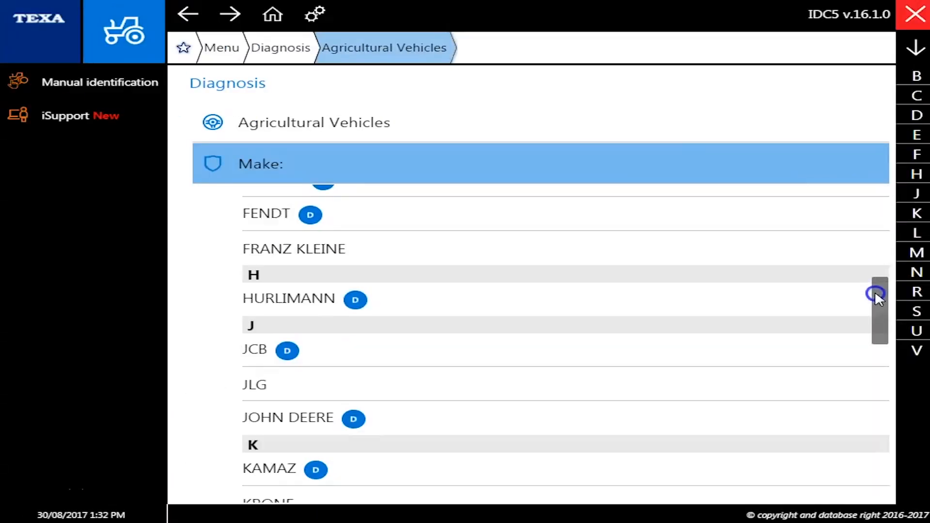
Choose JOHN DEERE as the vehicle make
click(289, 417)
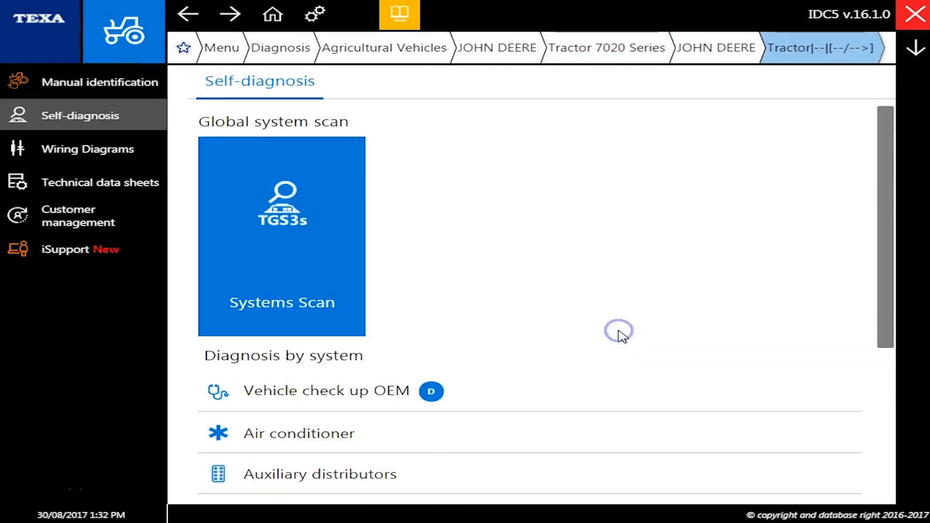
Start the Vehicle check up OEM scan with Scanning + Total error reading
scroll(down, 3)
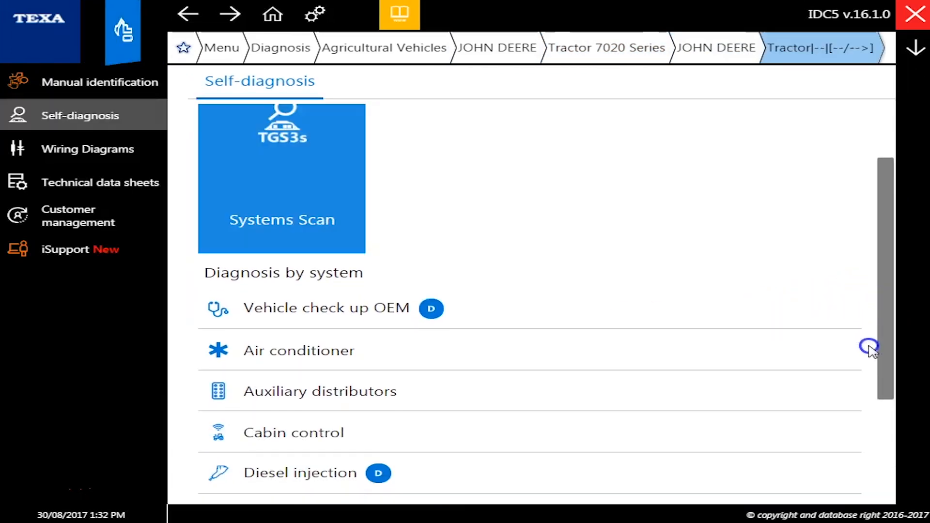
scroll(down, 3)
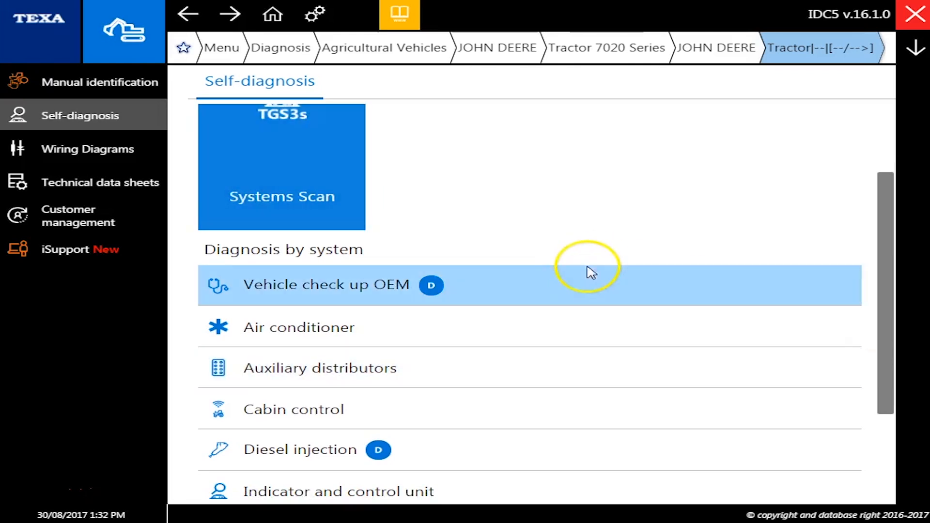
click(325, 284)
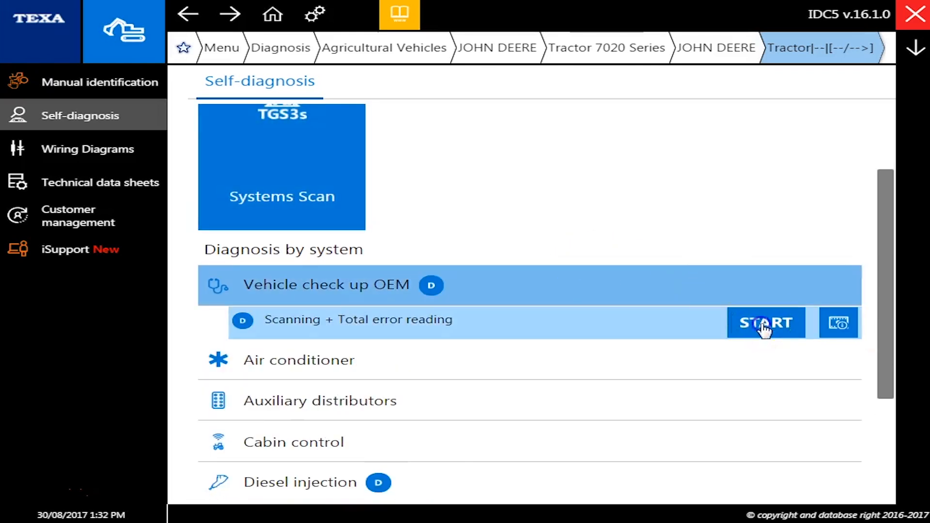
click(765, 322)
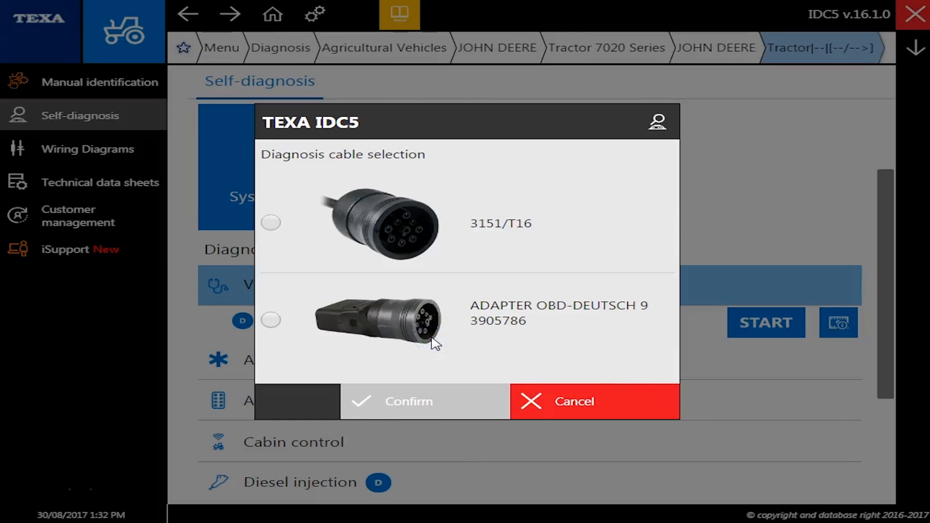
click(408, 401)
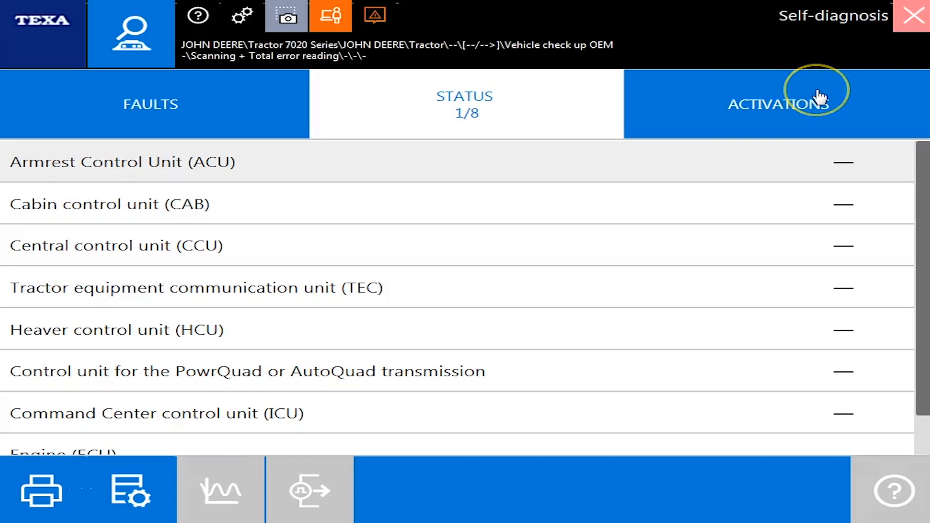
mouse_move(875, 96)
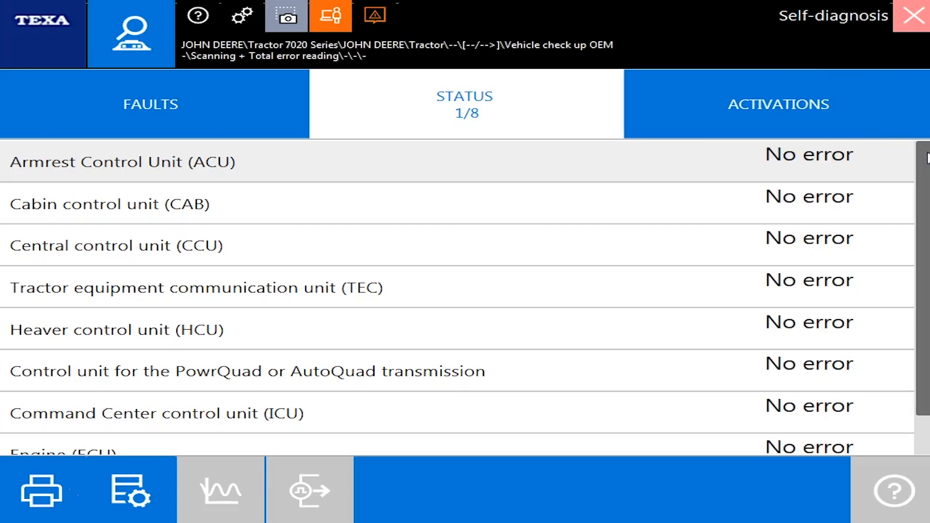
Review the scan's activations list, then close the OEM check-up session
scroll(down, 3)
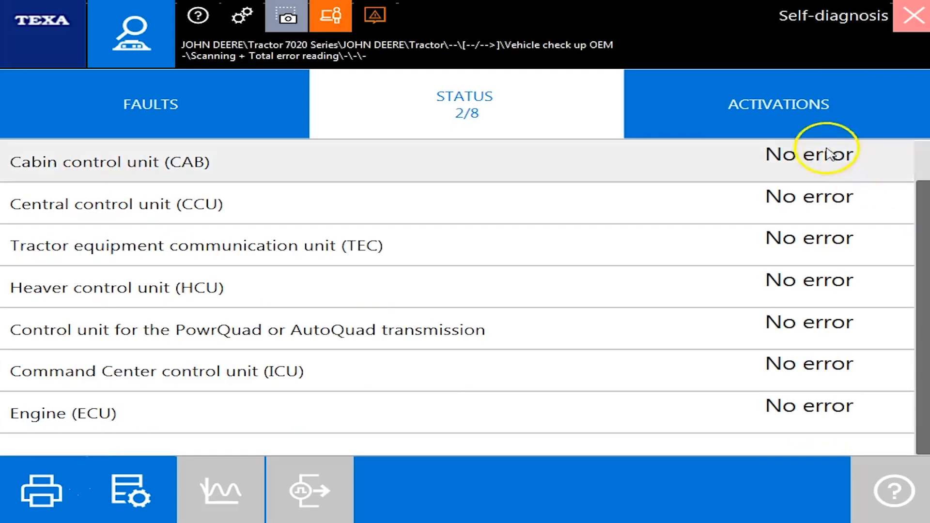
click(778, 104)
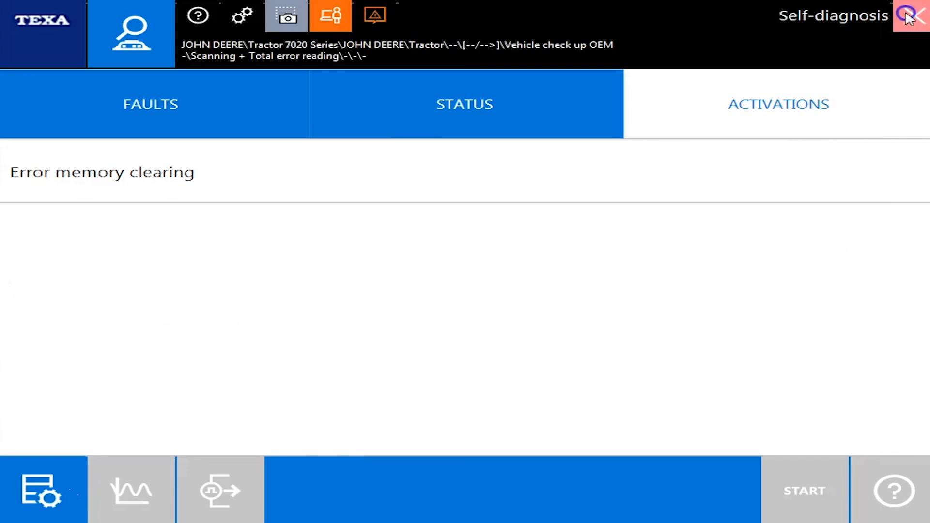
click(804, 491)
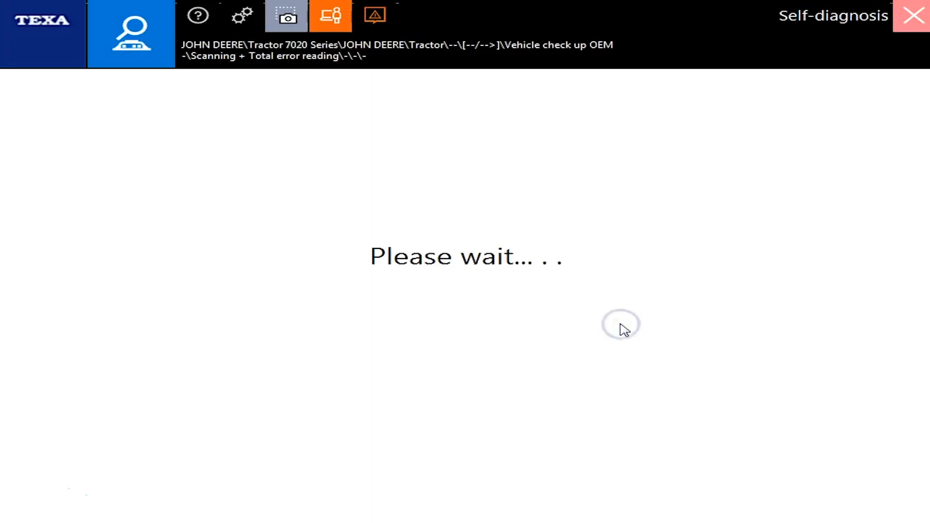
mouse_move(626, 330)
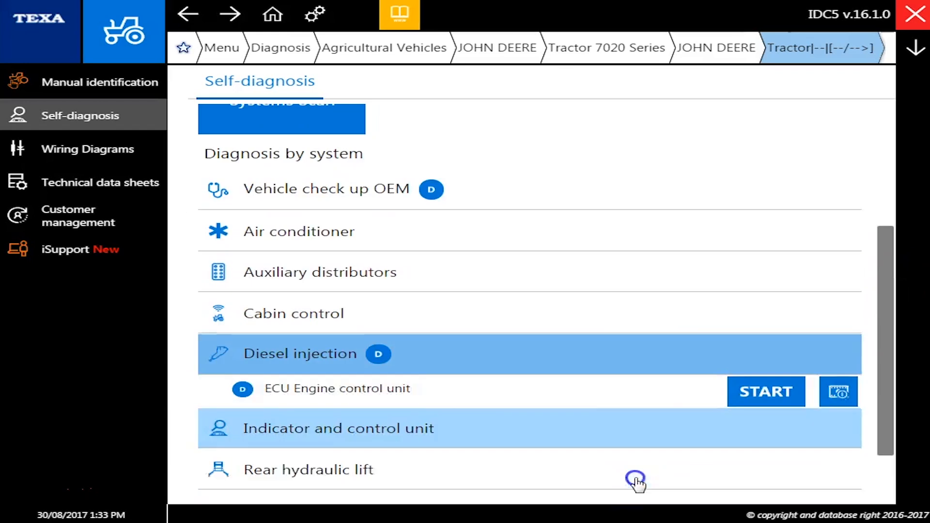
Start real self-diagnosis of the Diesel injection ECU and select the adapter cable
click(765, 392)
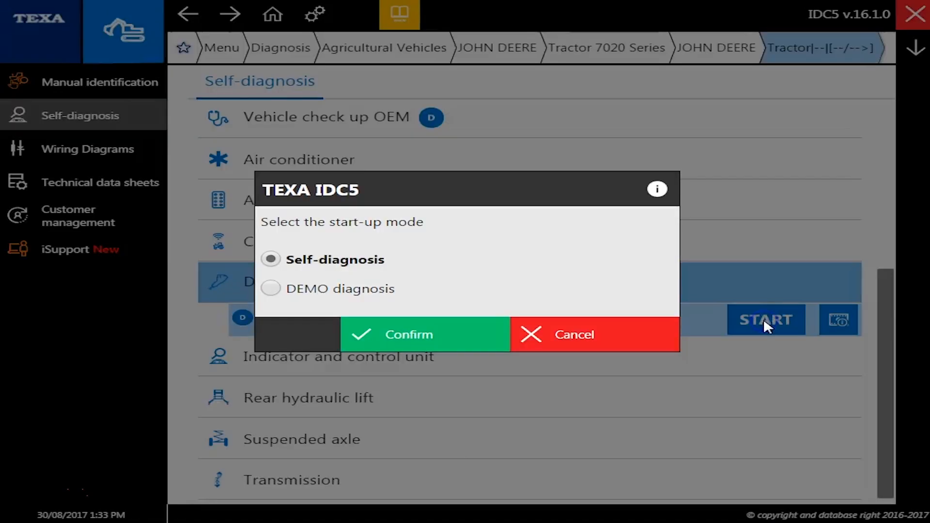
click(408, 334)
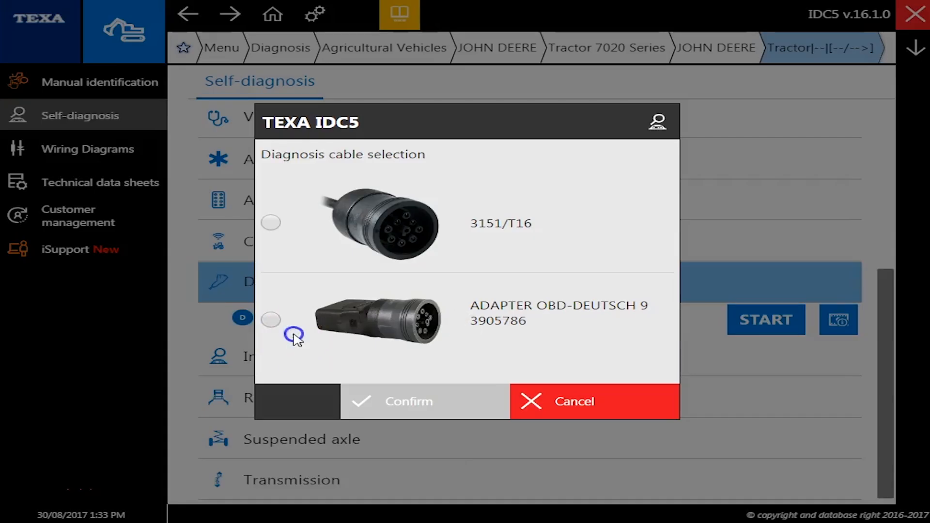
click(408, 401)
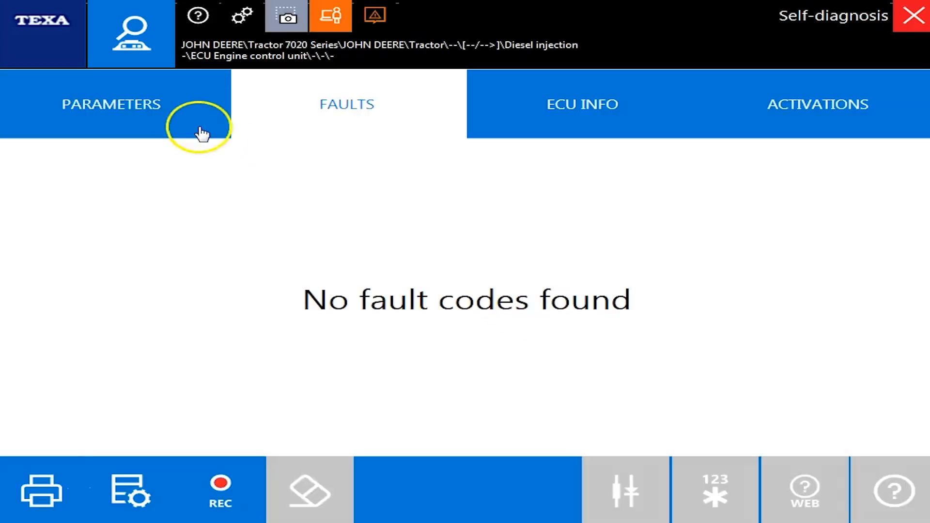
Show the engine control unit's live parameter readings
click(110, 104)
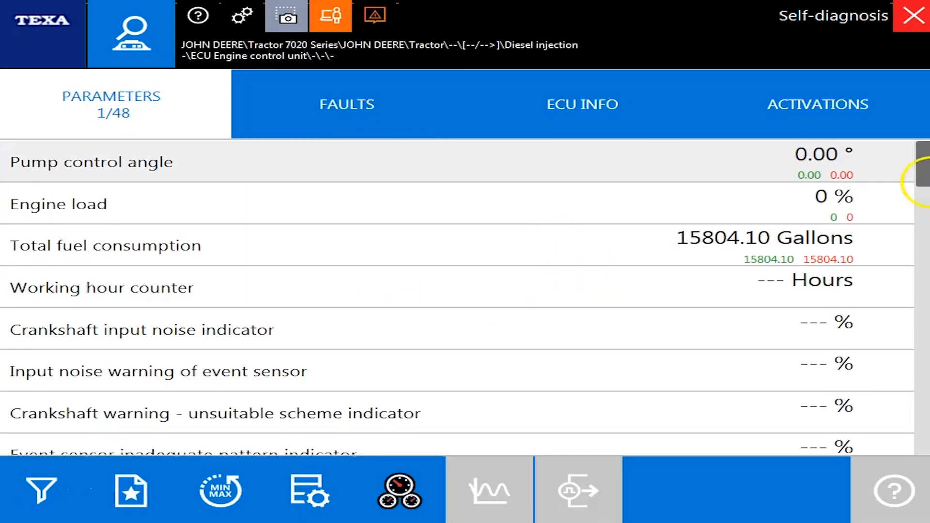
Scroll through the engine unit's 48 live parameters to the end of the list
scroll(down, 3)
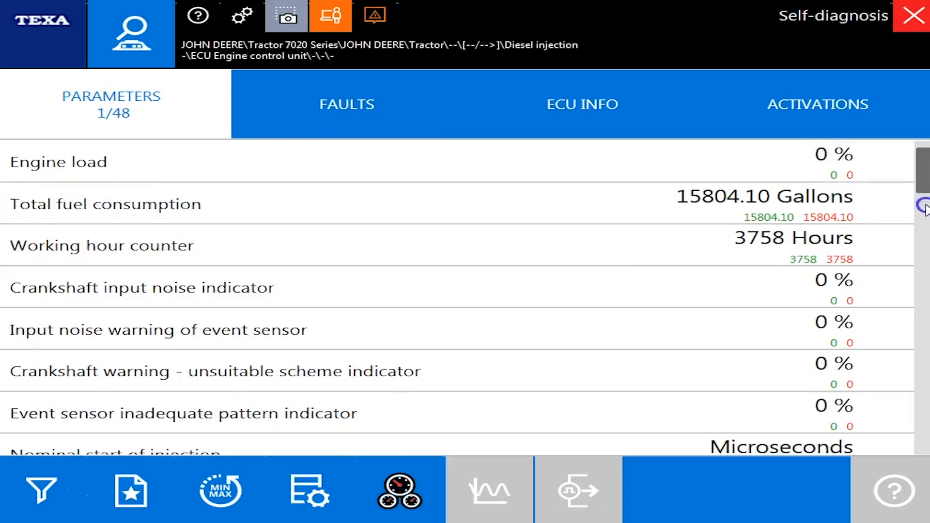
scroll(down, 3)
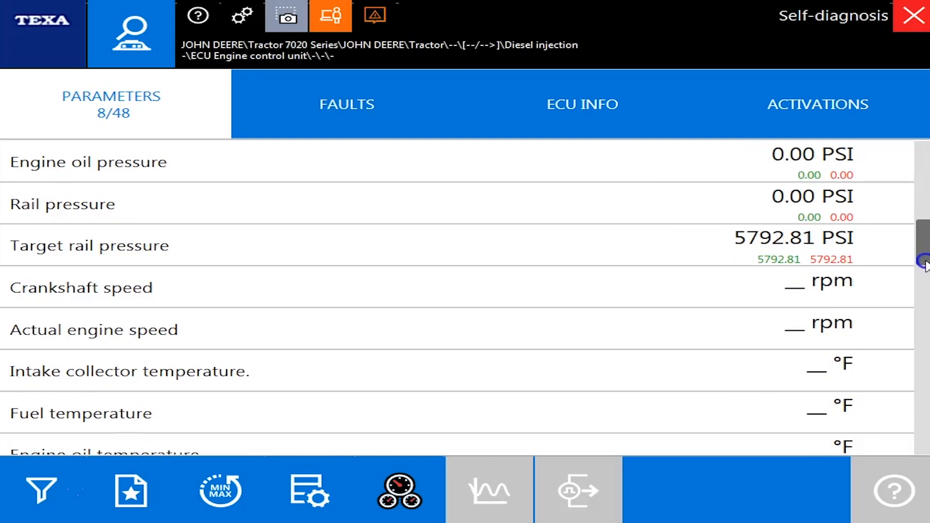
scroll(down, 3)
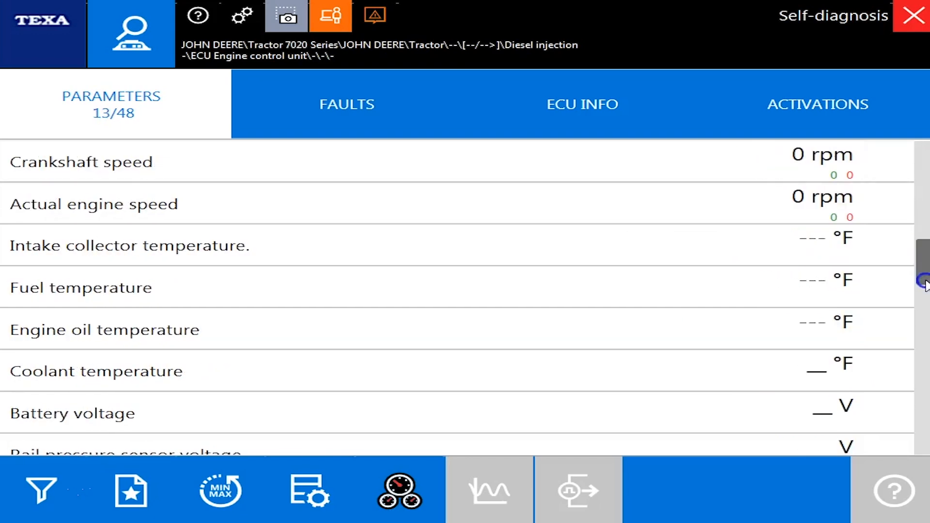
scroll(down, 3)
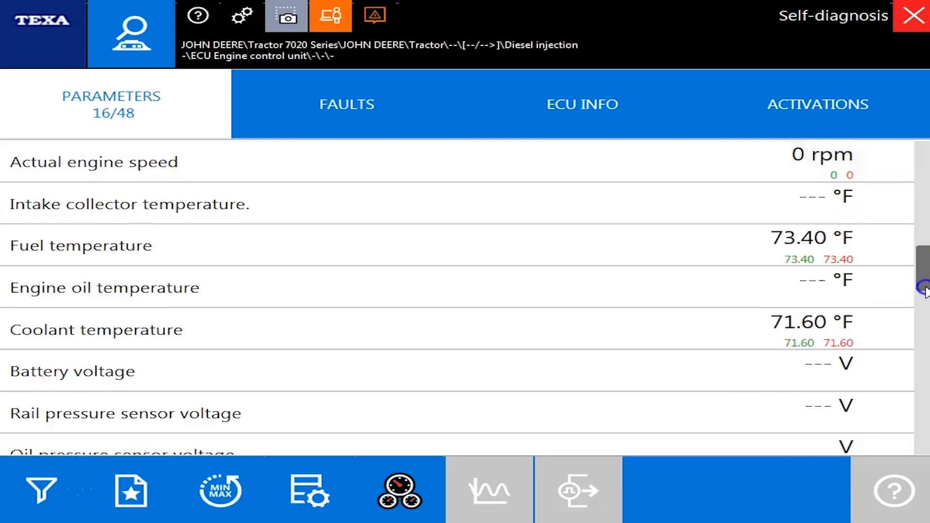
scroll(down, 3)
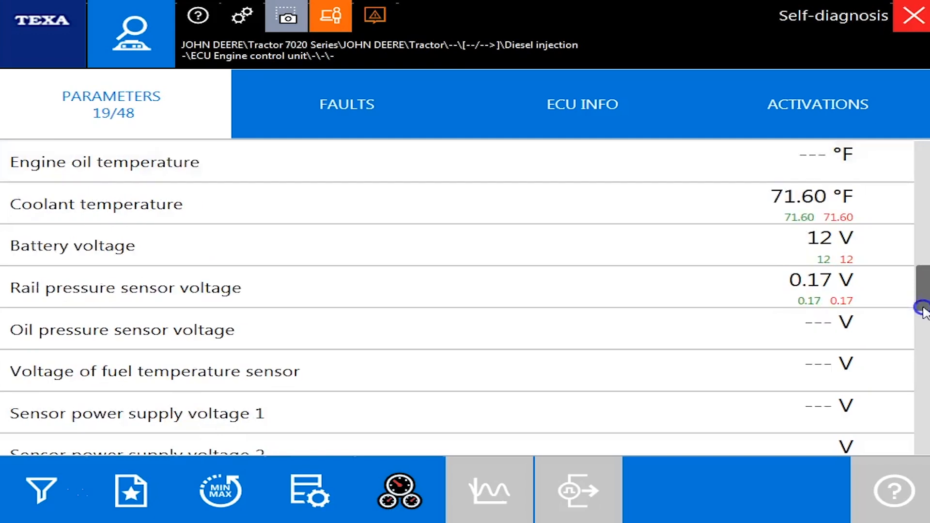
scroll(down, 3)
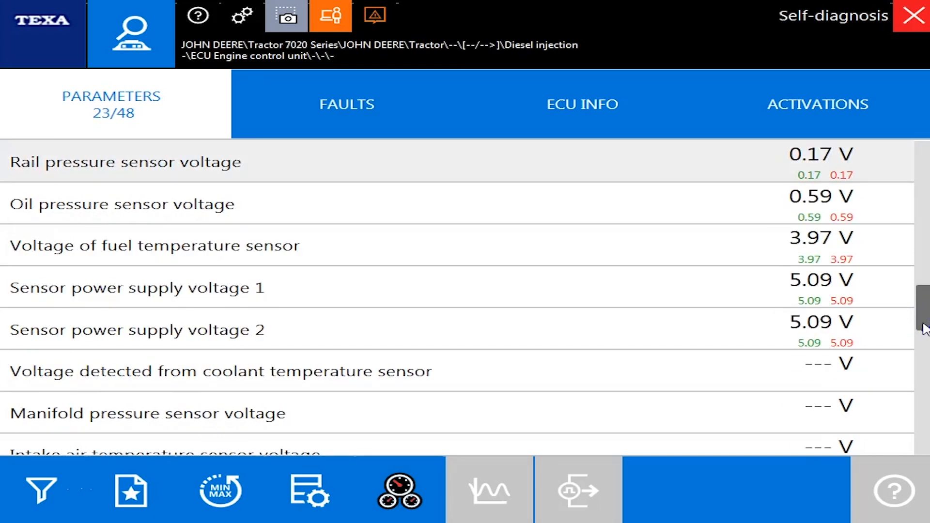
scroll(down, 3)
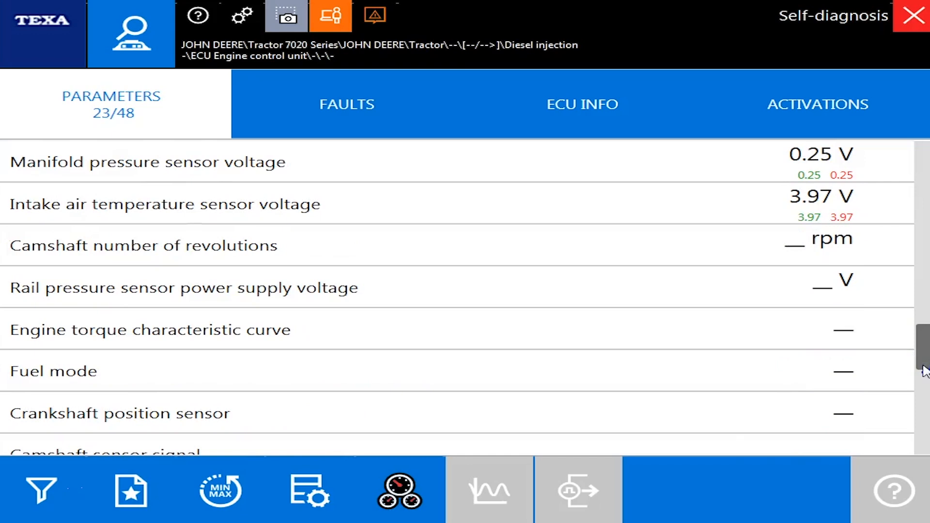
drag(918, 361, 918, 413)
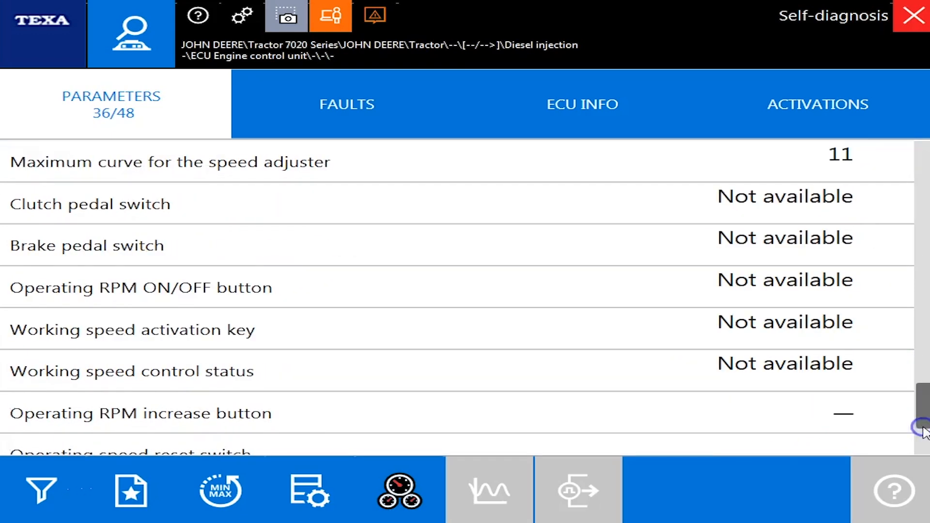
Review the engine unit's empty fault list and ECU info with VIN and part numbers
click(347, 104)
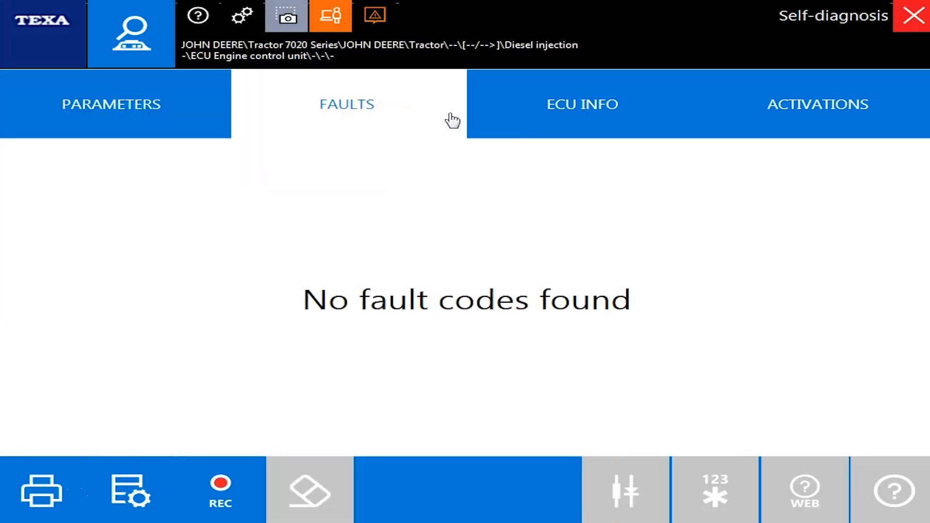
click(581, 104)
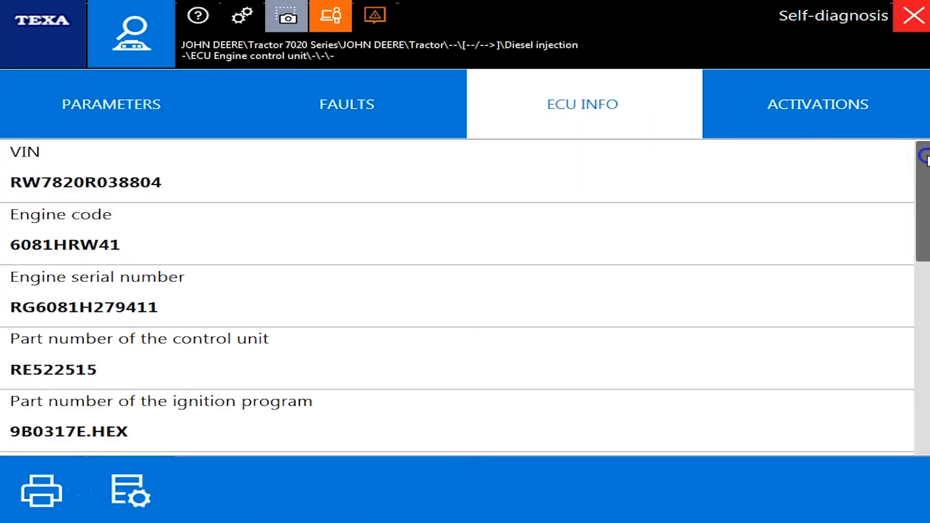
scroll(down, 3)
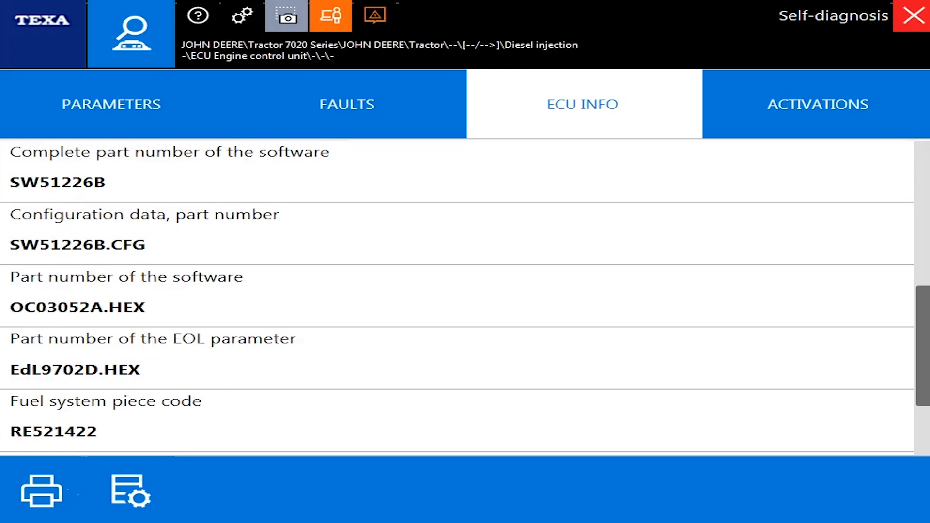
scroll(down, 3)
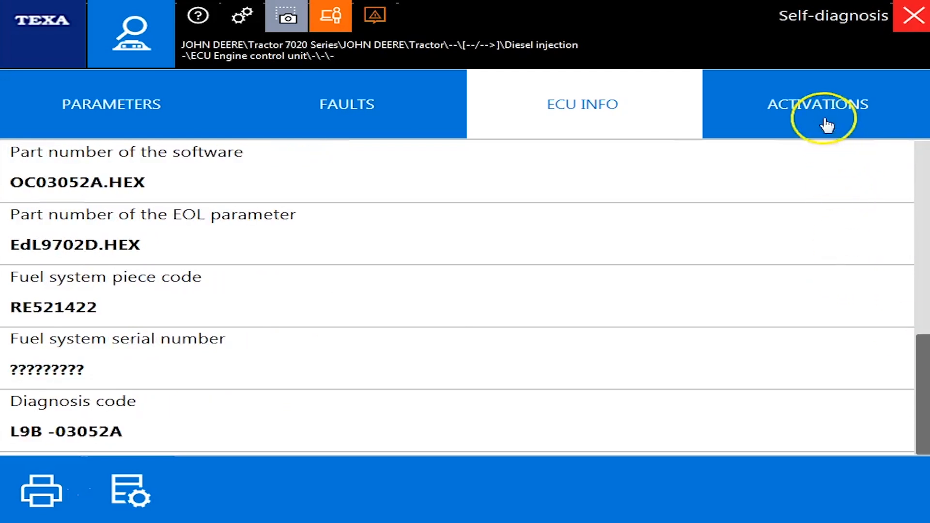
click(913, 16)
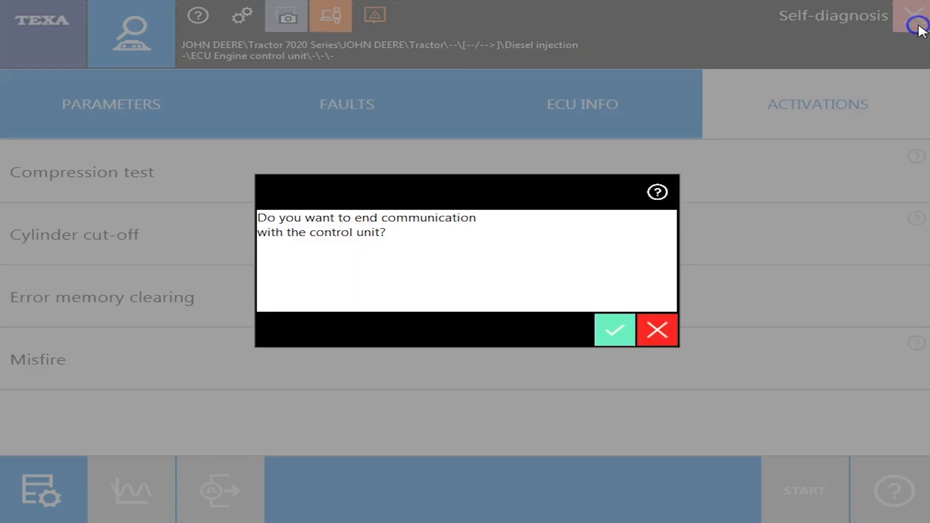
End communication with the engine control unit
click(615, 330)
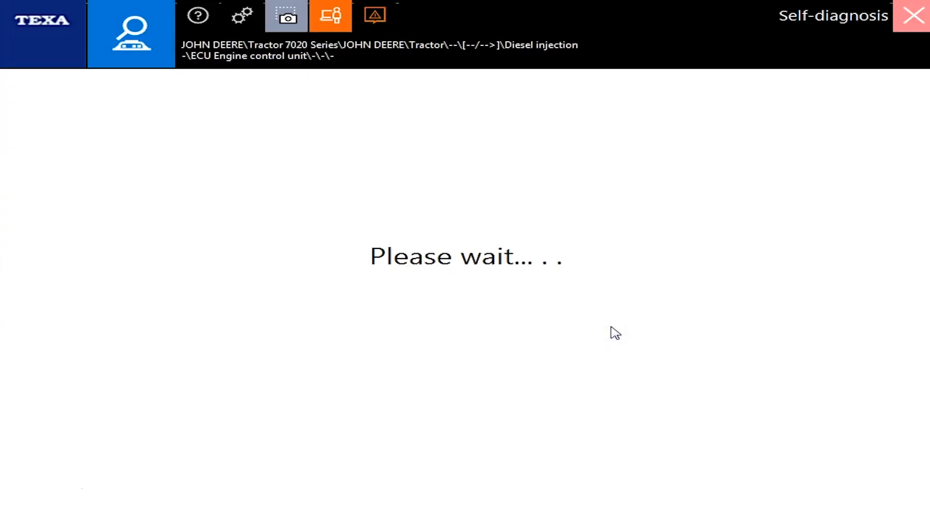
mouse_move(729, 332)
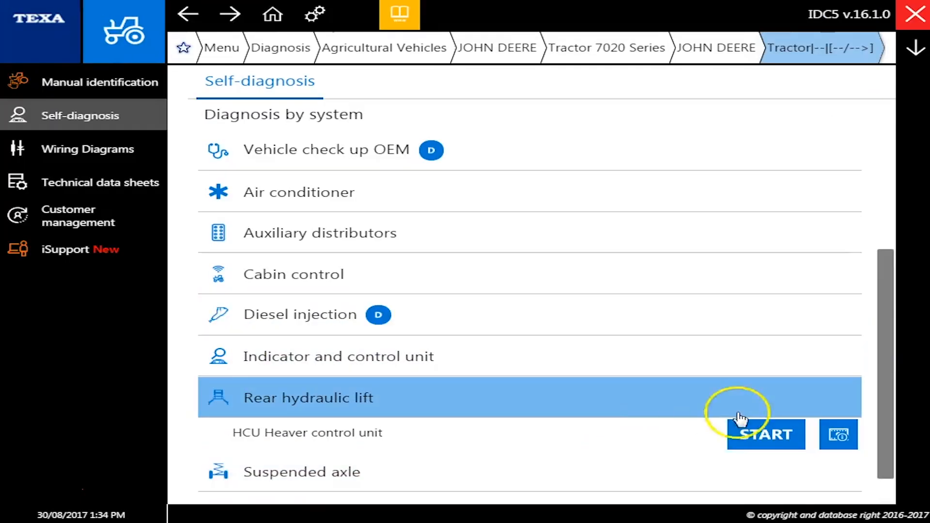
Connect to the HCU Heaver control unit via the ADAPTER OBD-DEUTSCH cable with ignition on
click(764, 434)
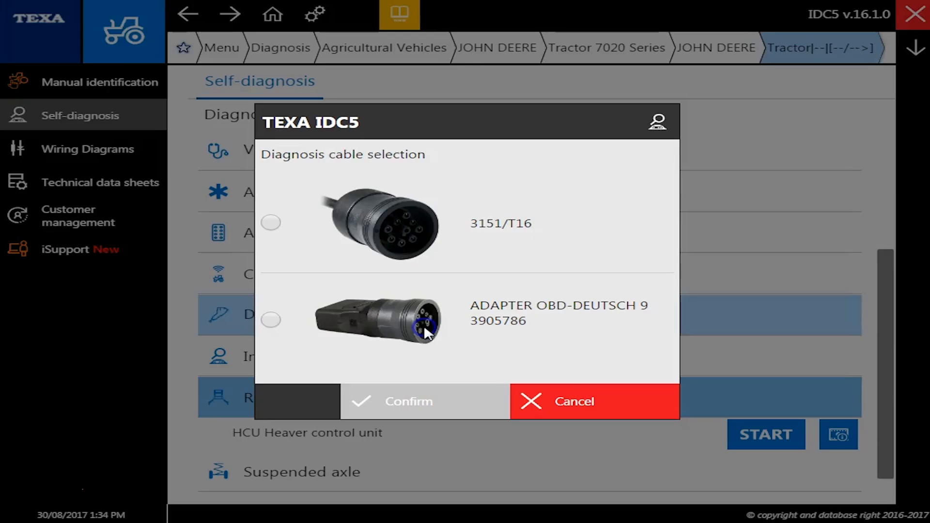
click(408, 401)
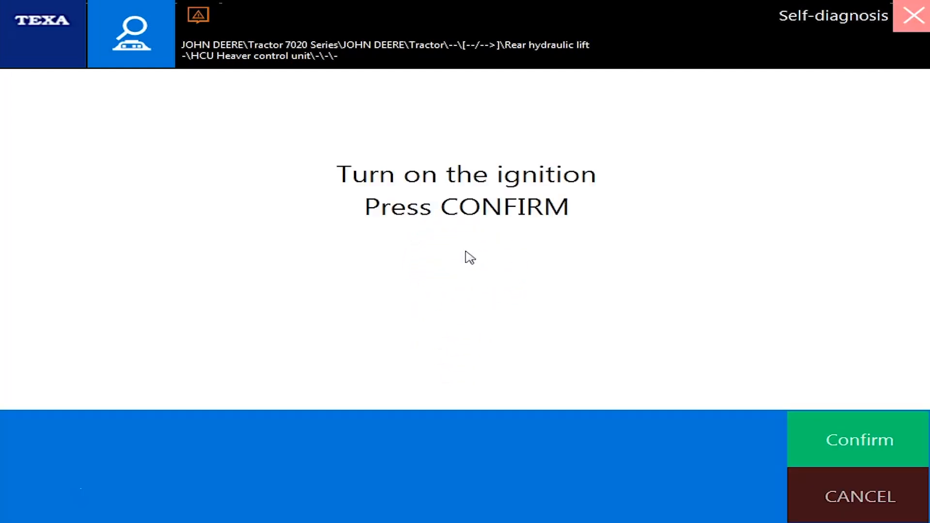
click(859, 439)
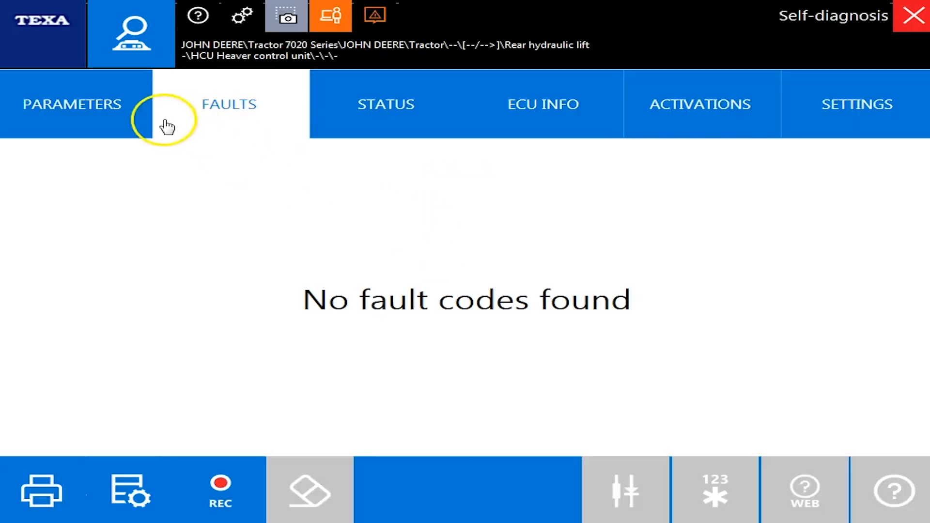
Scroll the lift unit's 36 live parameters, including lift position sensor and required lifter control
click(71, 103)
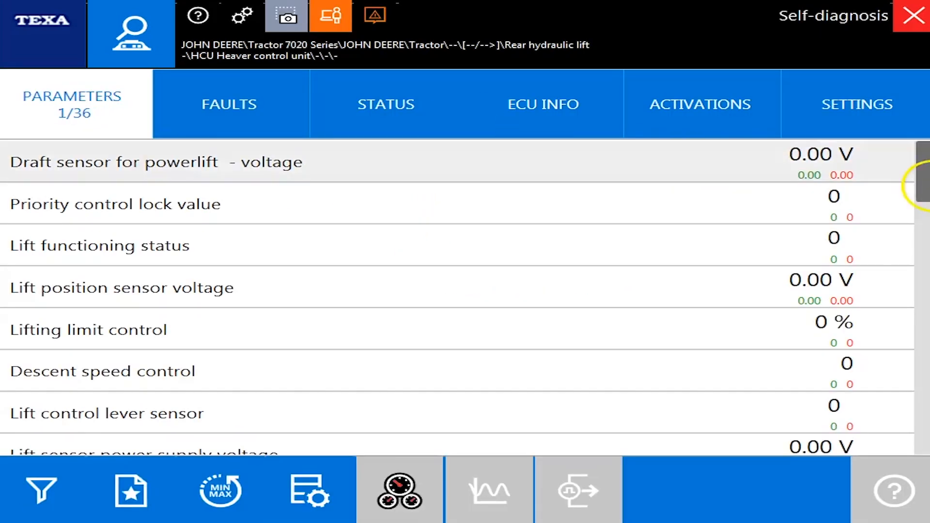
scroll(down, 3)
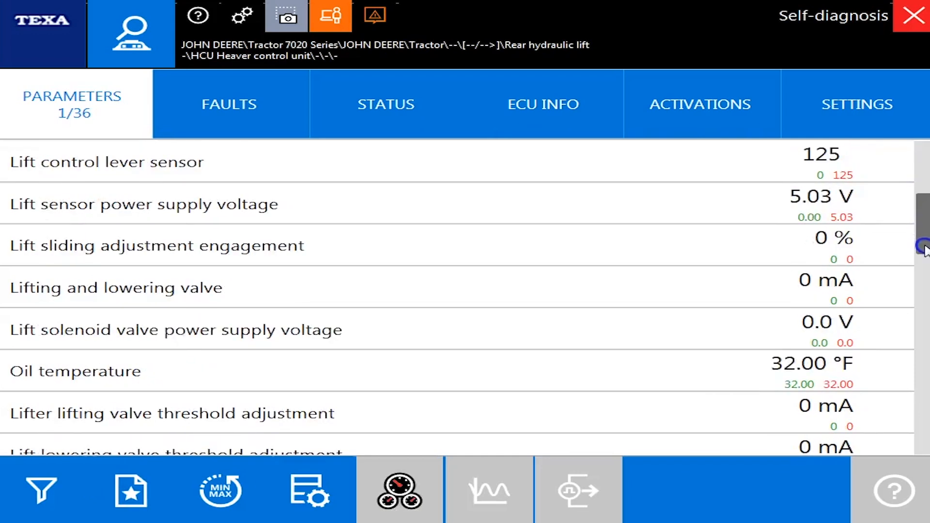
scroll(down, 3)
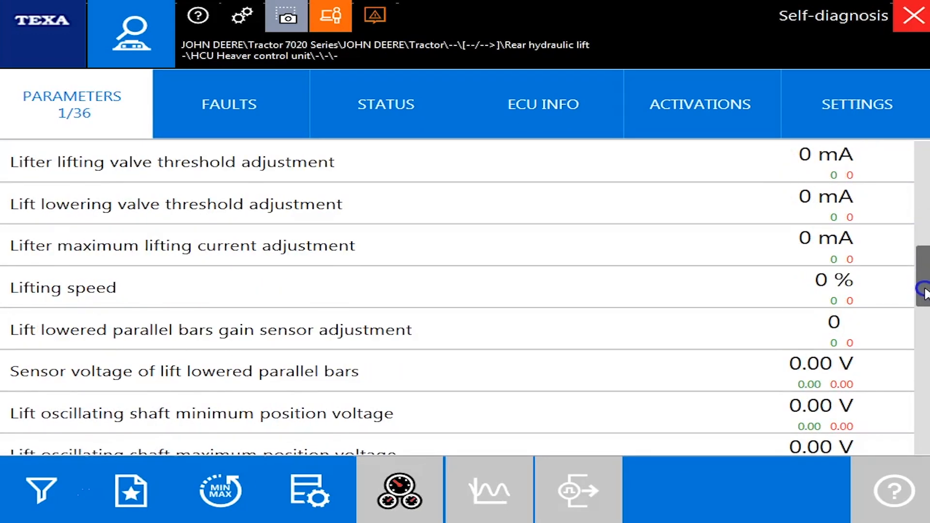
drag(922, 285, 923, 321)
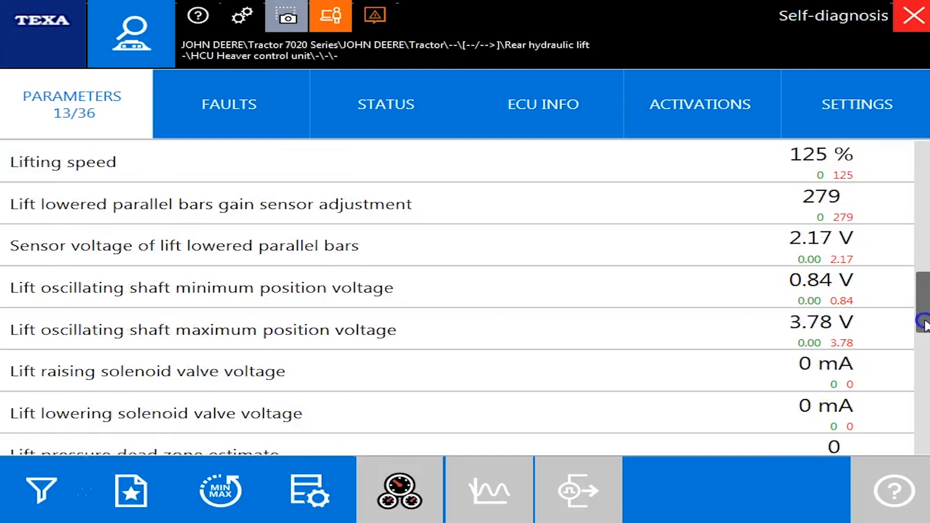
scroll(down, 3)
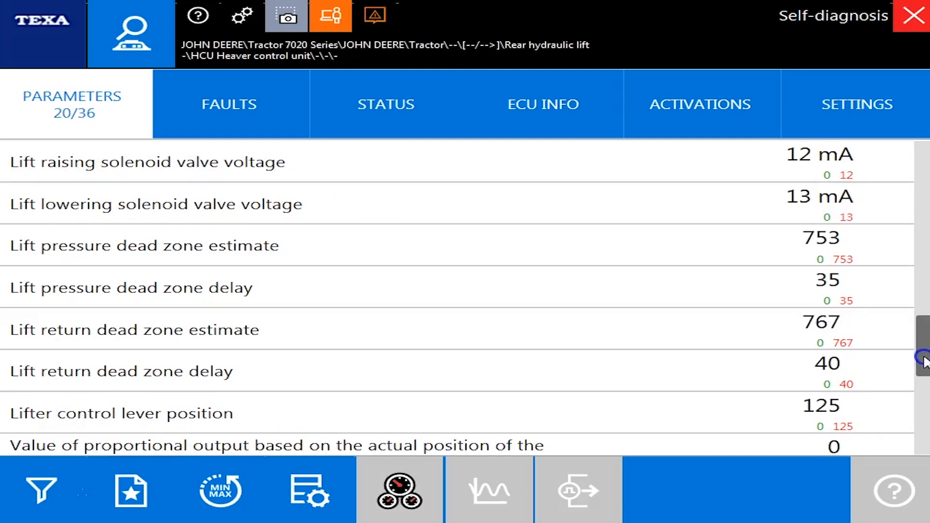
scroll(down, 3)
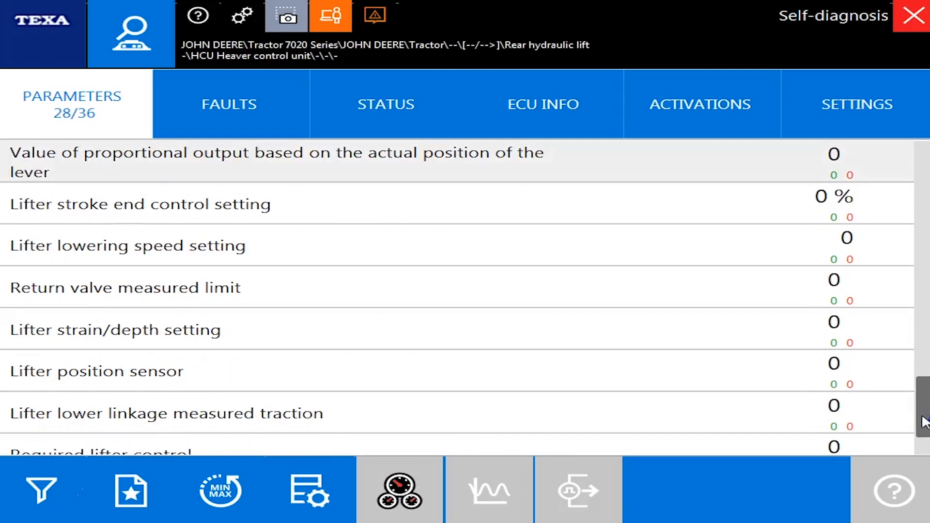
scroll(down, 3)
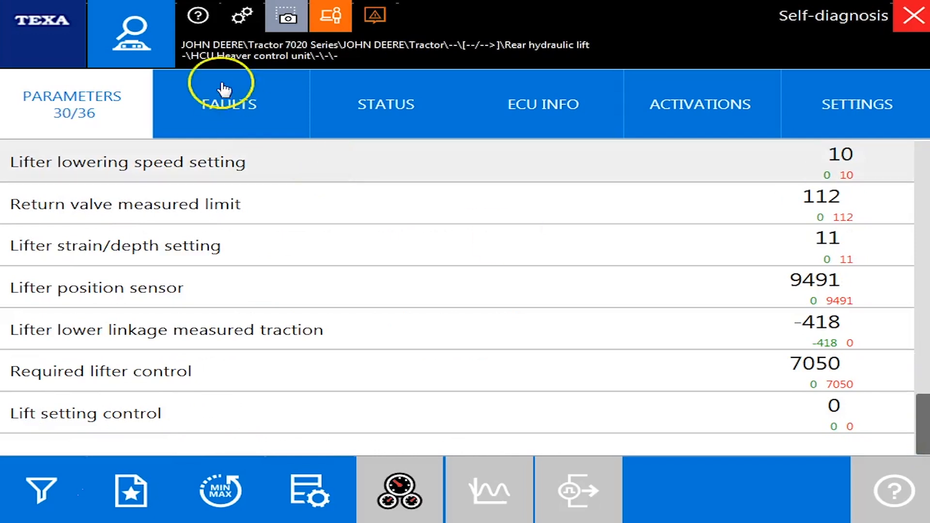
View the lift unit's status, ECU info, activations and lifter calibration settings in turn
click(386, 103)
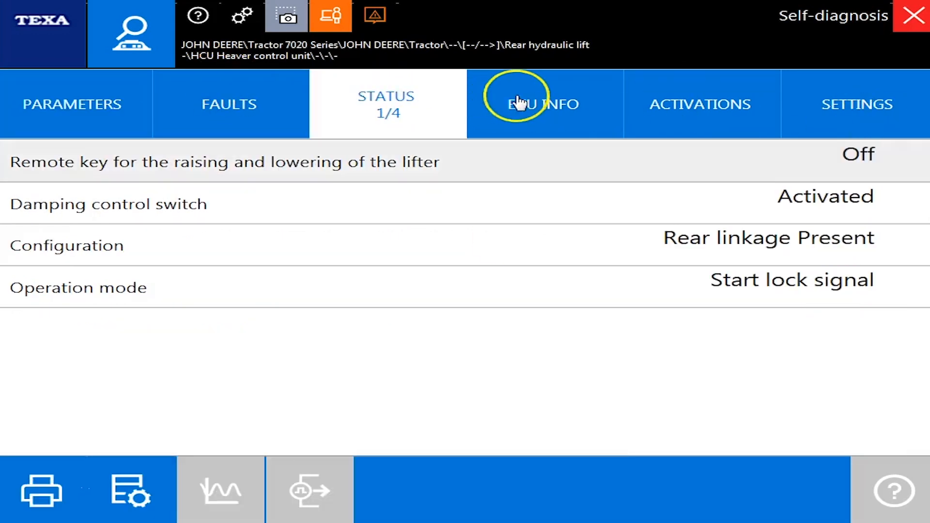
click(542, 103)
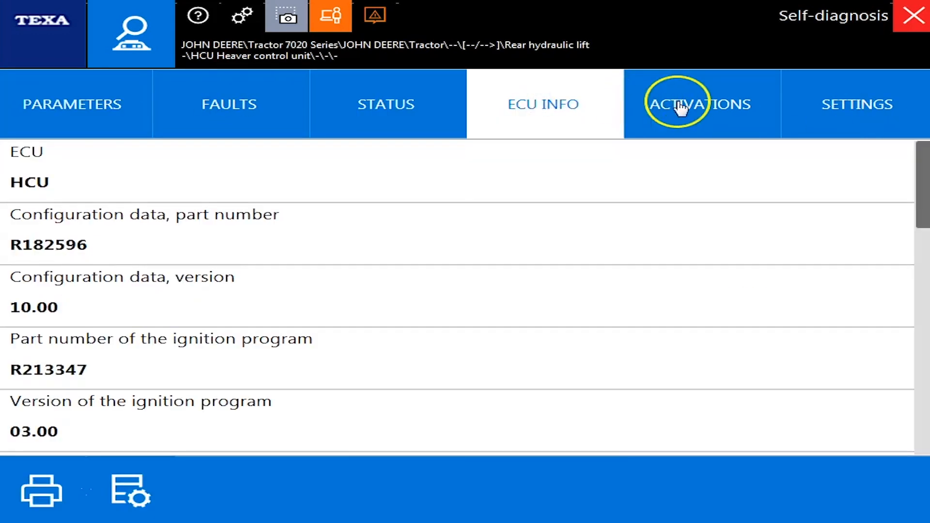
scroll(down, 3)
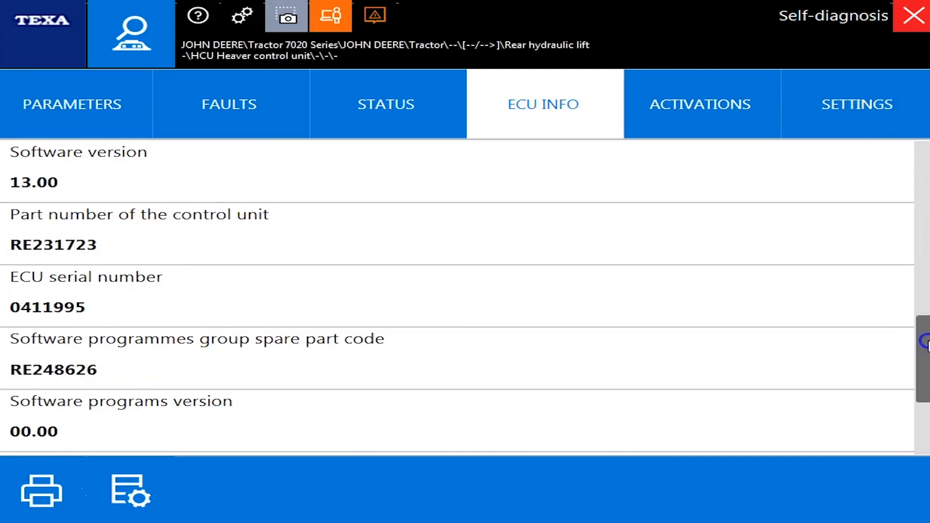
click(699, 104)
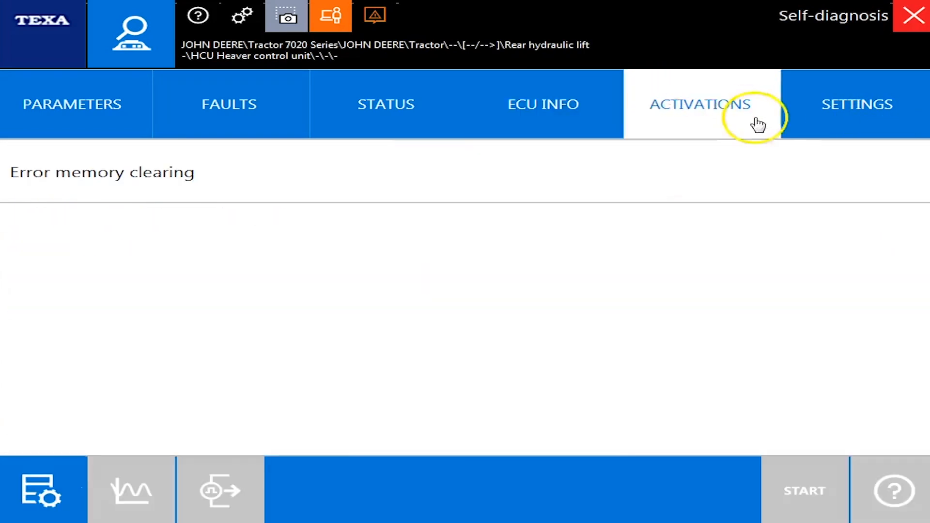
click(856, 104)
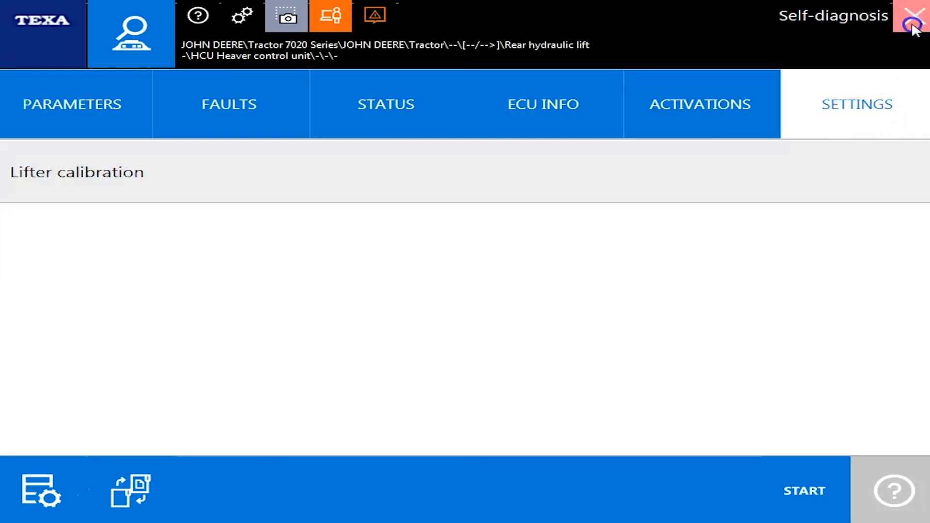
End communication with the HCU lift unit and scroll to the Transmission system entry
click(916, 17)
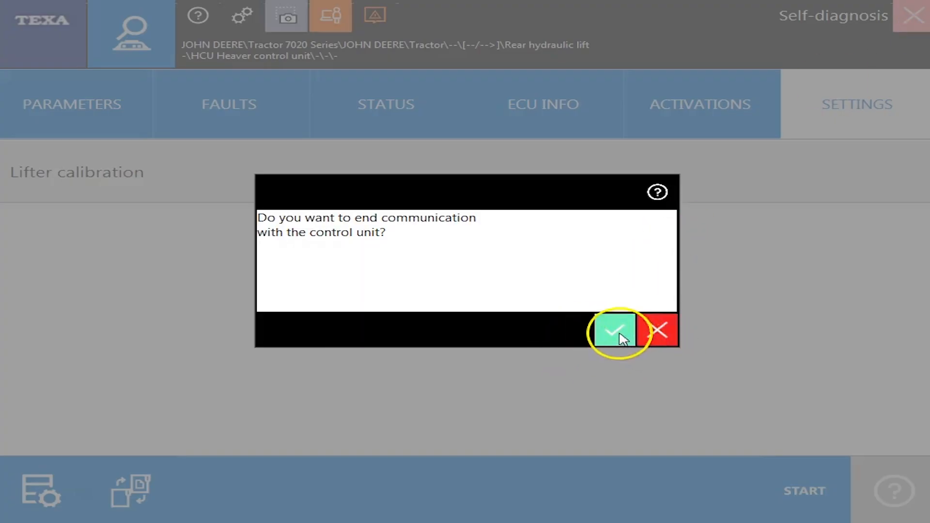
click(616, 329)
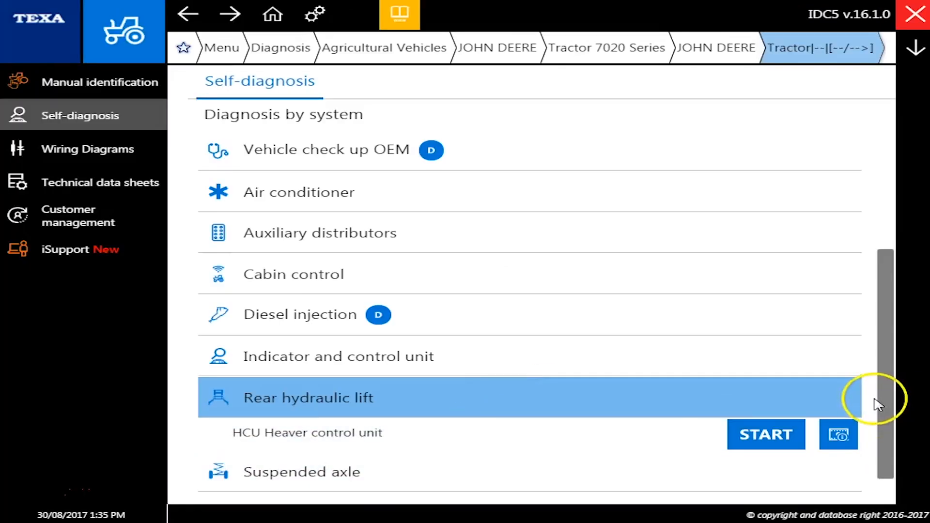
scroll(down, 3)
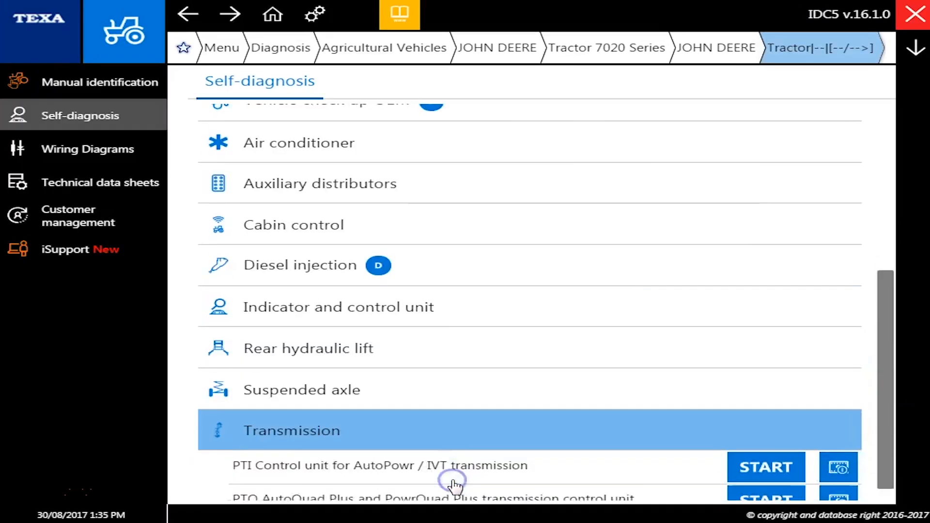
Start the PTI AutoPowr/IVT unit in Self-diagnosis mode with the OBD-Deutsch adapter and ignition confirmed
click(766, 467)
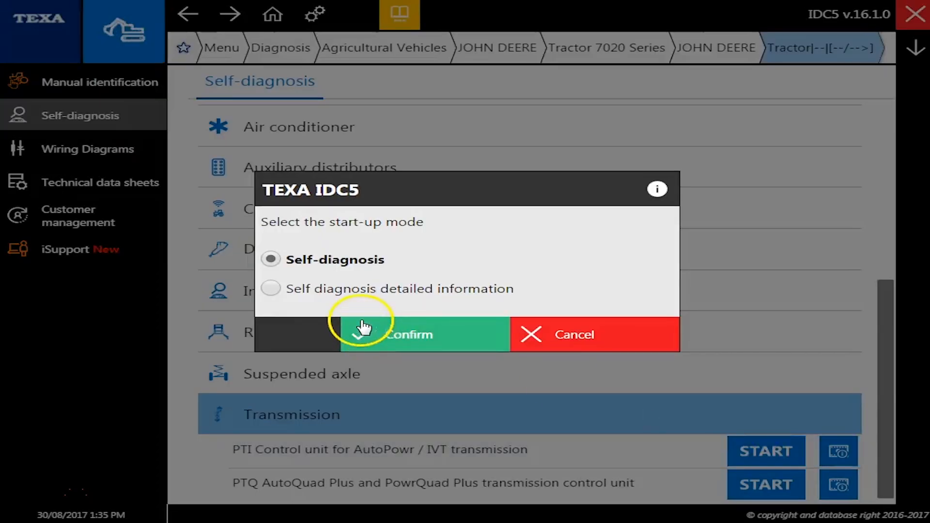
click(408, 334)
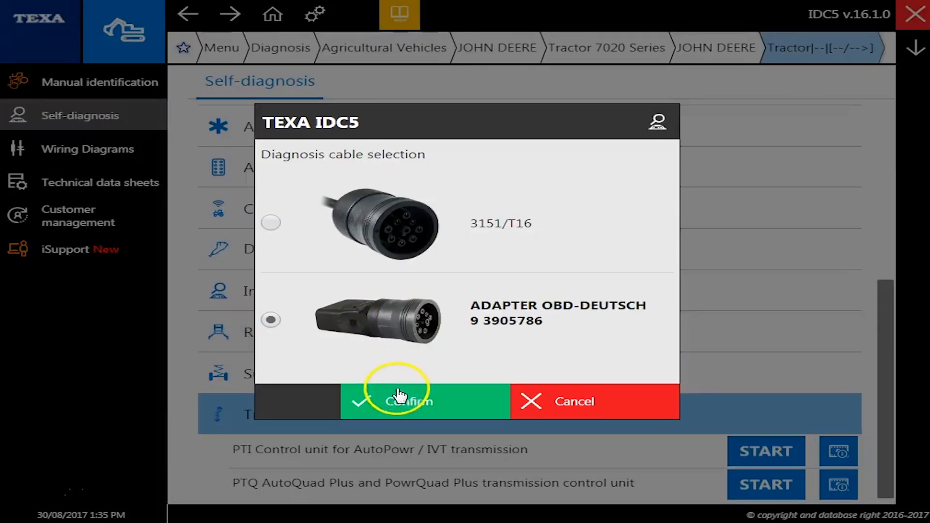
click(407, 401)
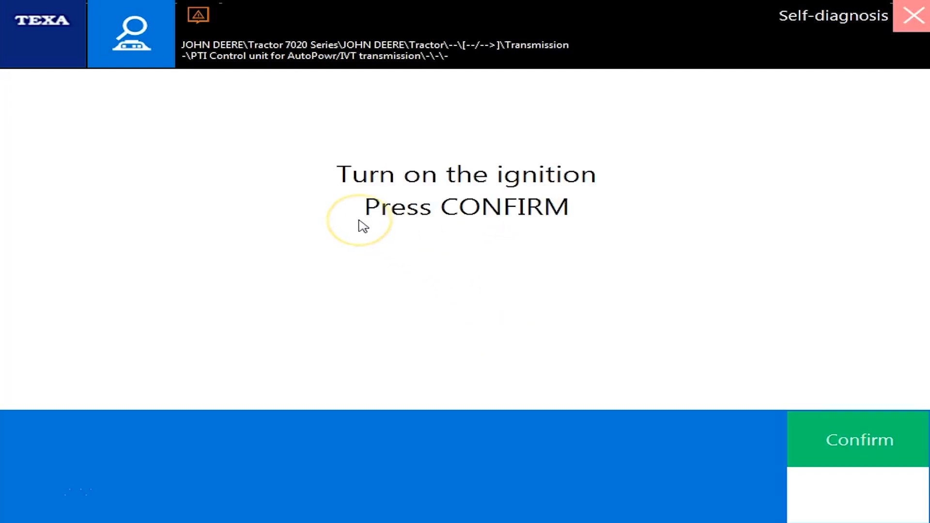
click(860, 440)
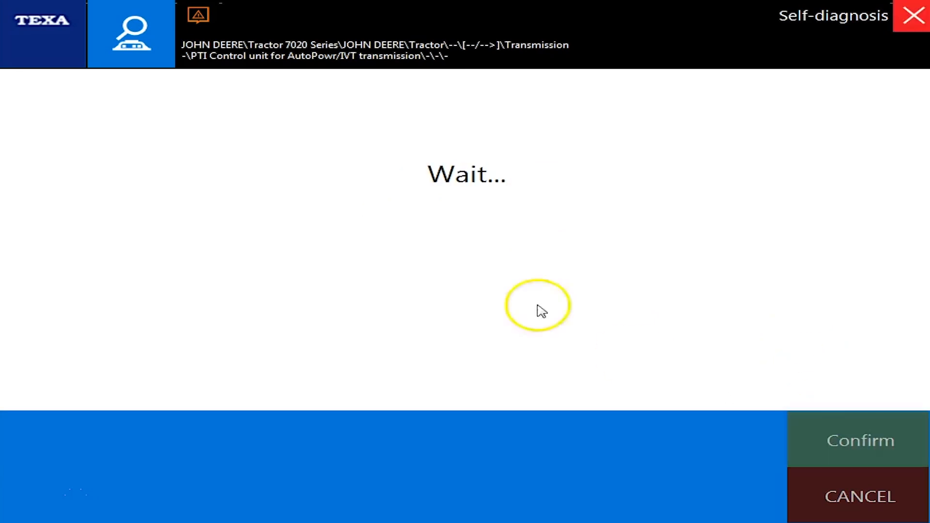
mouse_move(426, 237)
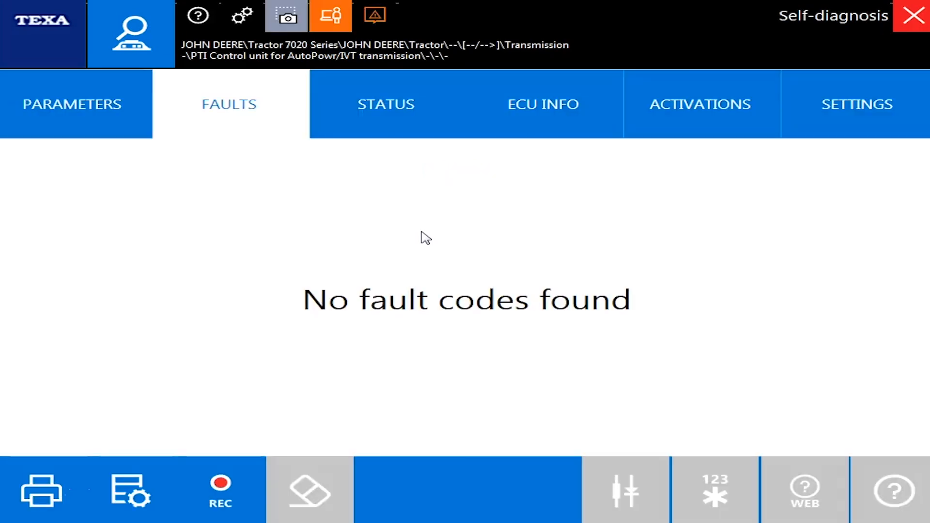
Review the transmission unit's live parameters, then switch to its status list showing speed sensors Not present
click(70, 104)
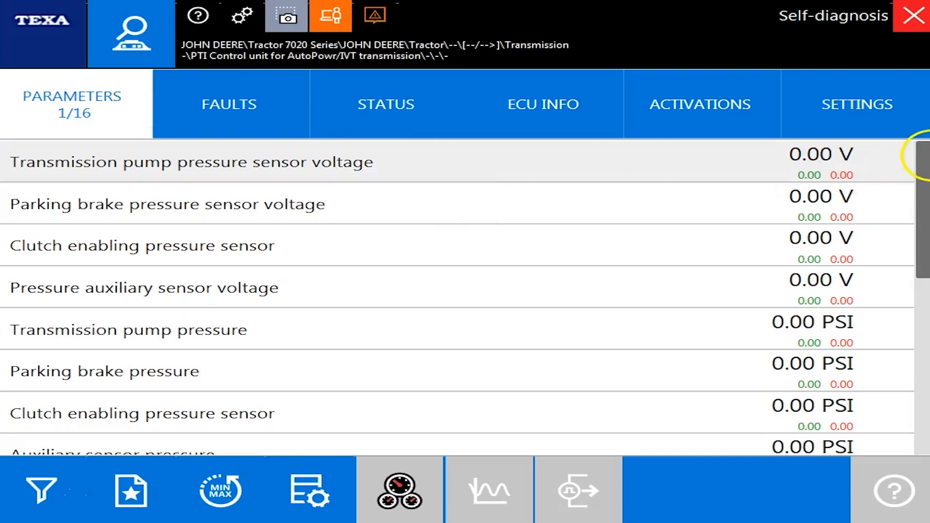
scroll(down, 3)
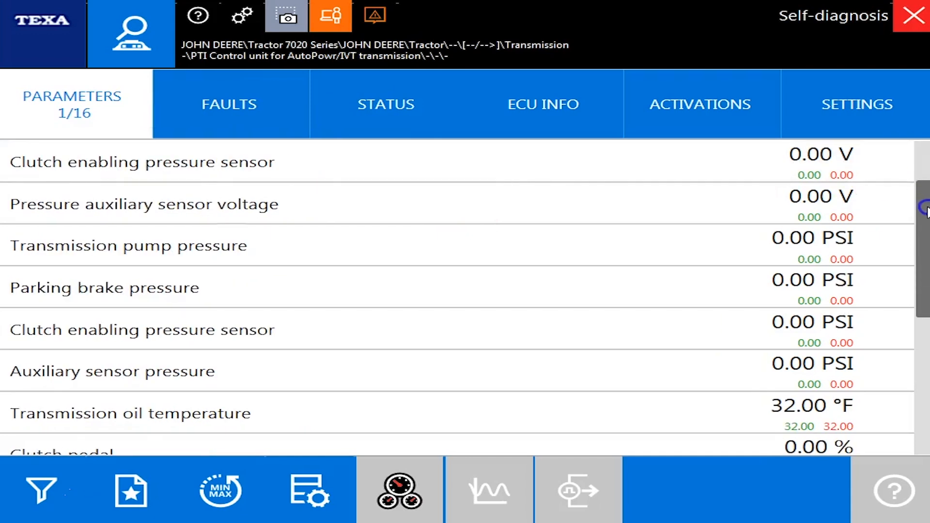
scroll(down, 3)
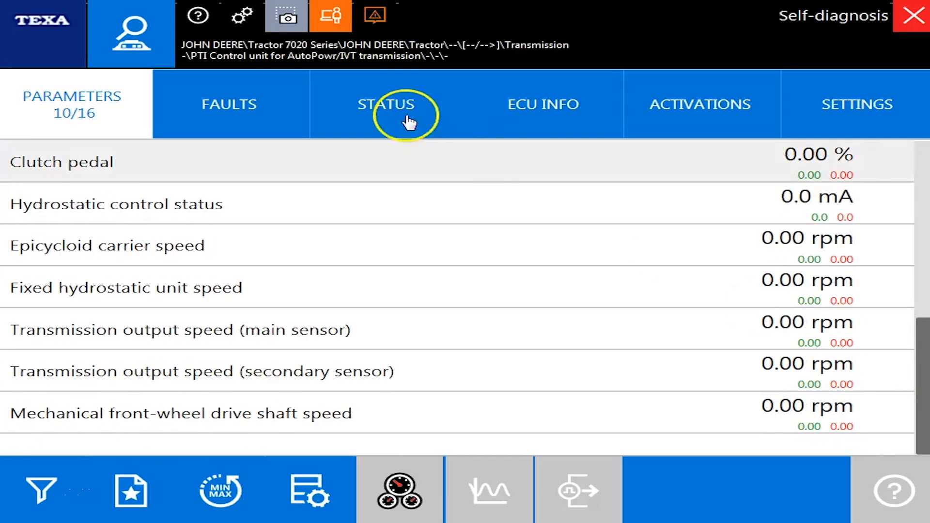
click(386, 104)
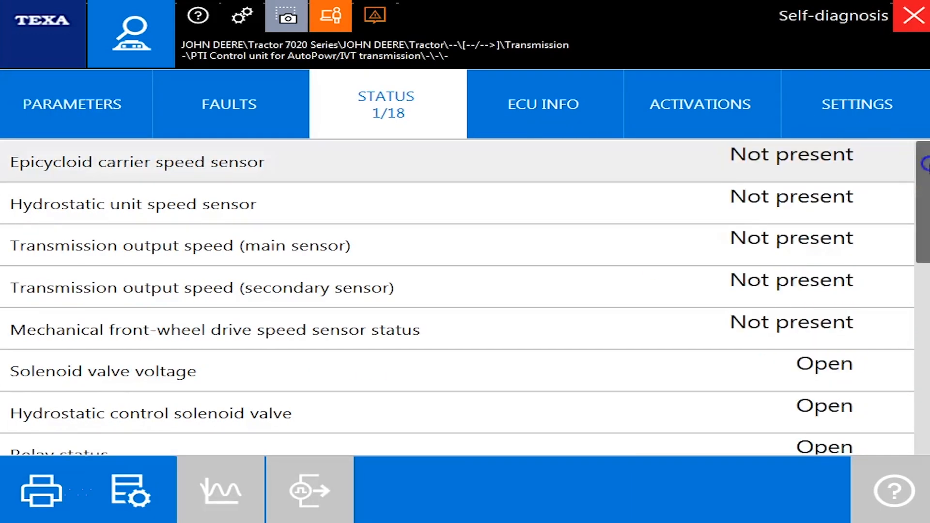